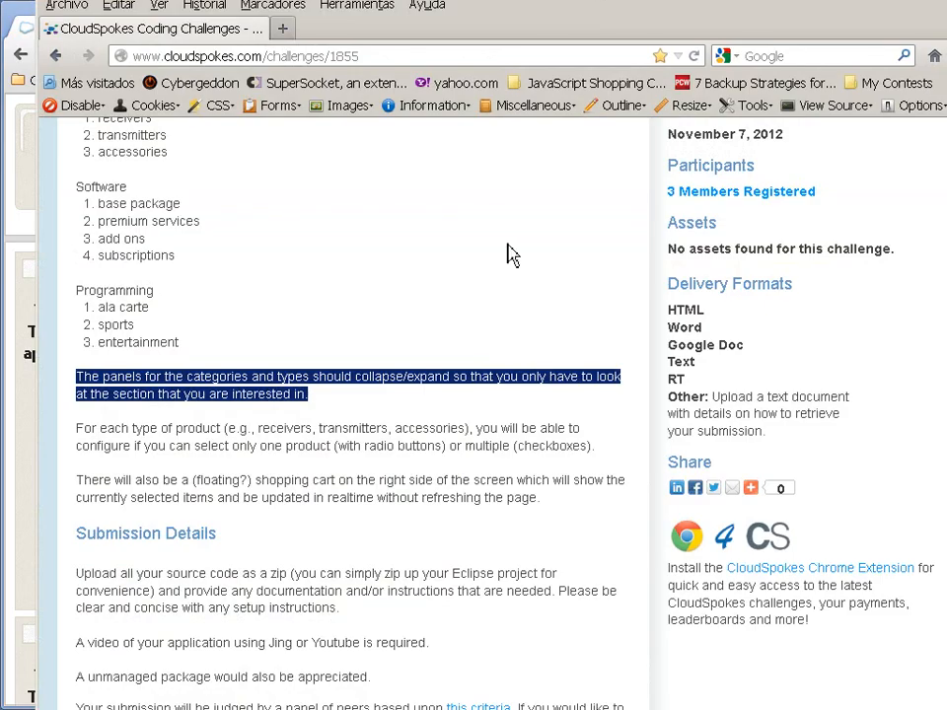
Browse the Software and Programming category tabs, then return to Equipment.
{"action": "scroll", "scroll_direction": "up", "scroll_amount": 3}
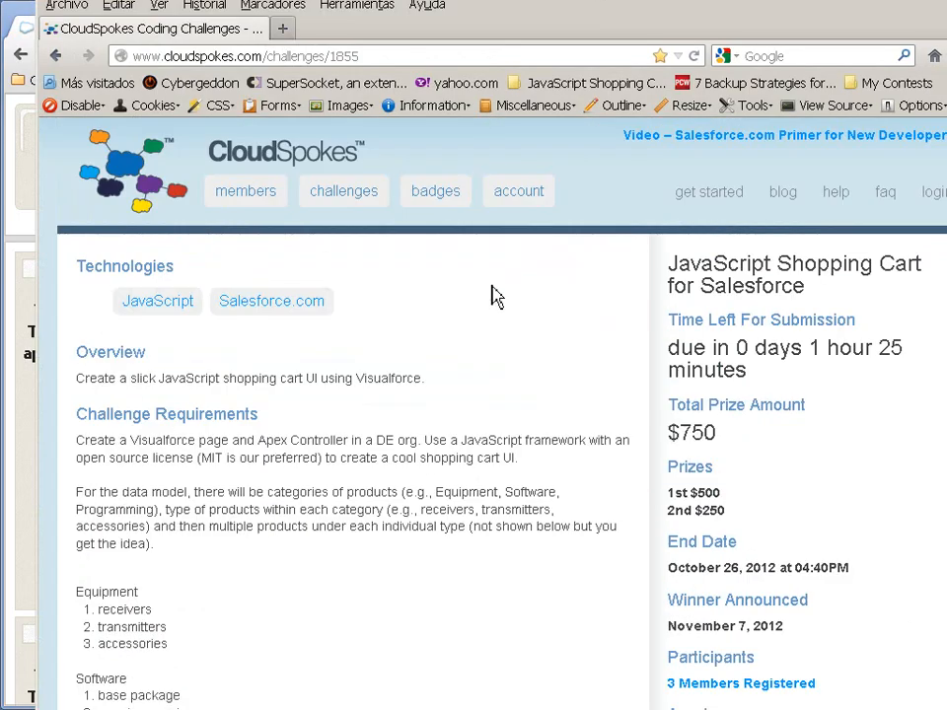
{"action": "mouse_move", "coordinate": [552, 296]}
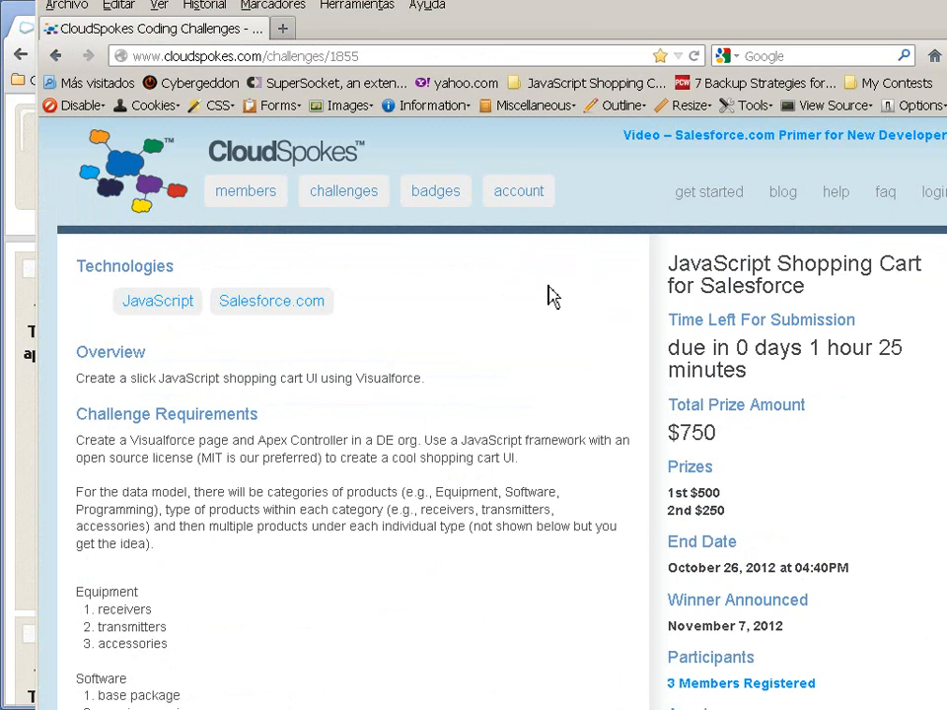
{"action": "mouse_move", "coordinate": [108, 79]}
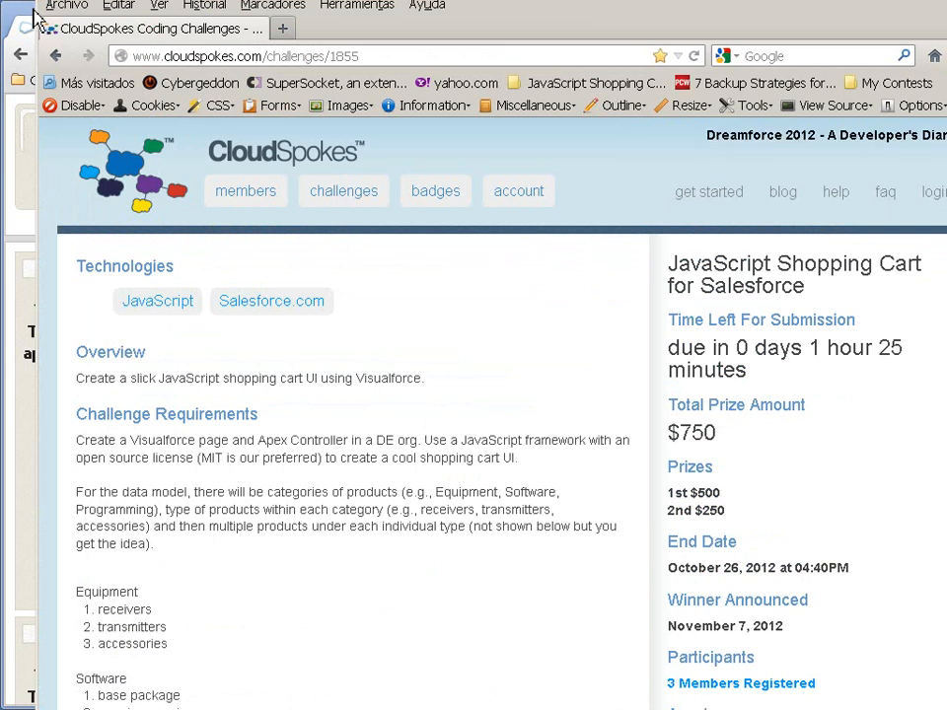
{"action": "scroll", "scroll_direction": "down", "scroll_amount": 3}
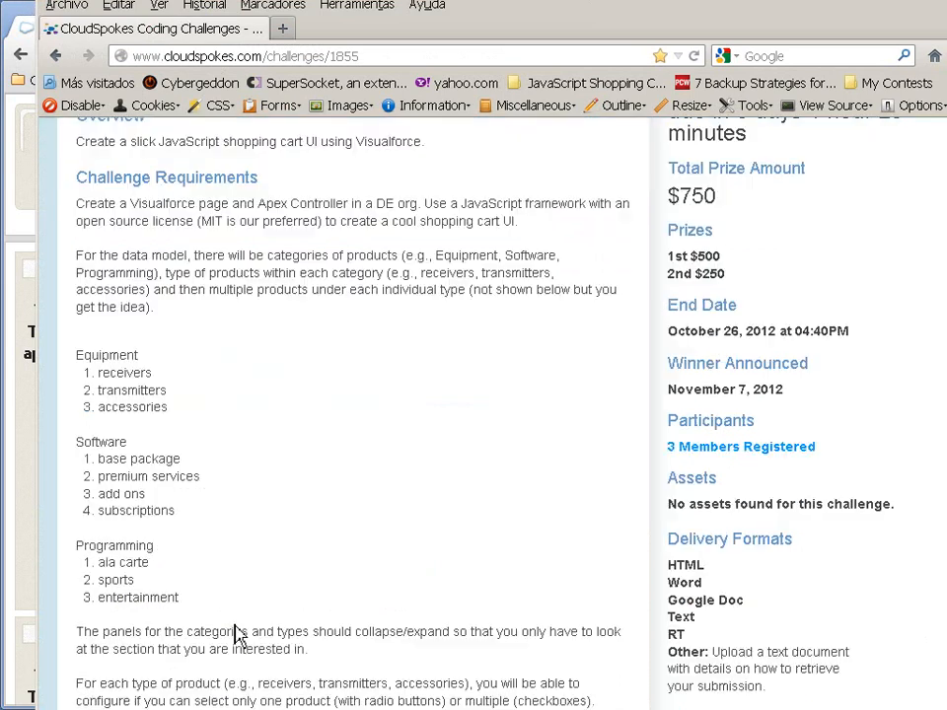
{"action": "scroll", "scroll_direction": "down", "scroll_amount": 3}
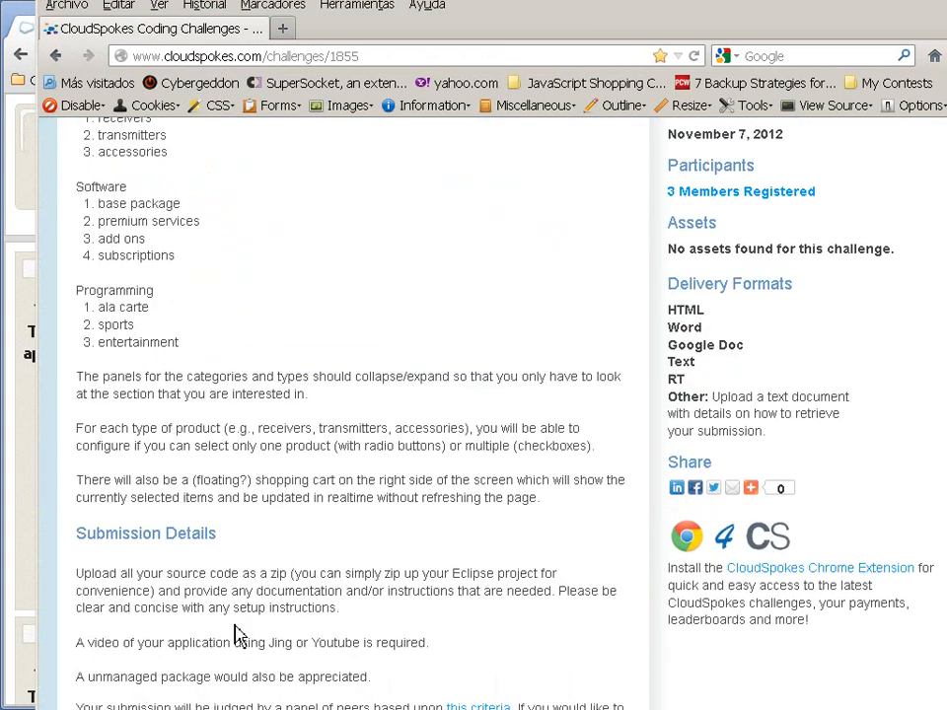
{"action": "mouse_move", "coordinate": [233, 596]}
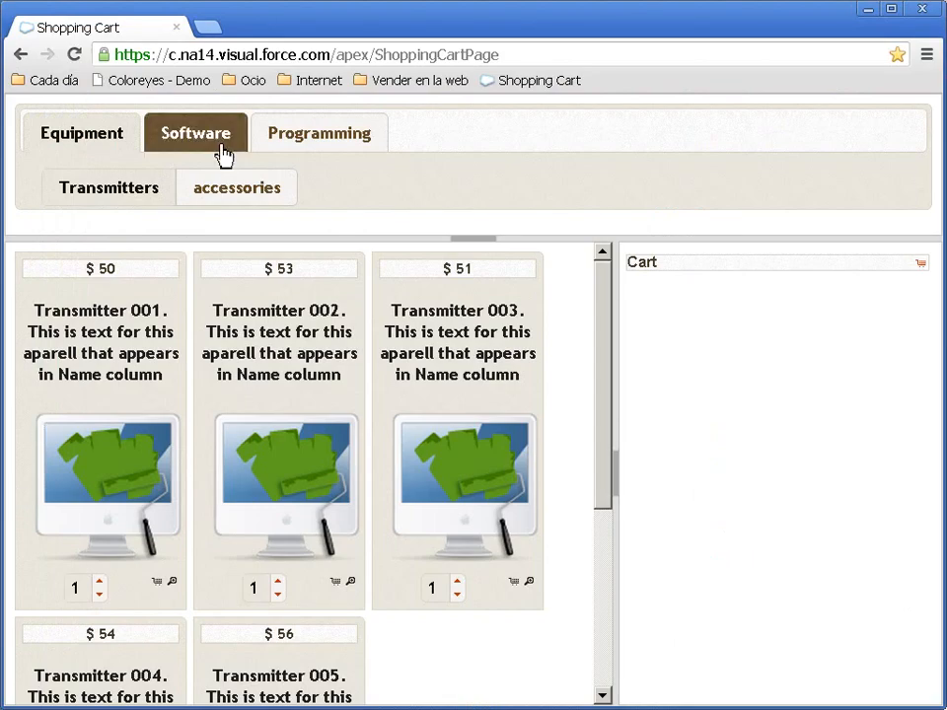
{"action": "left_click", "coordinate": [320, 132]}
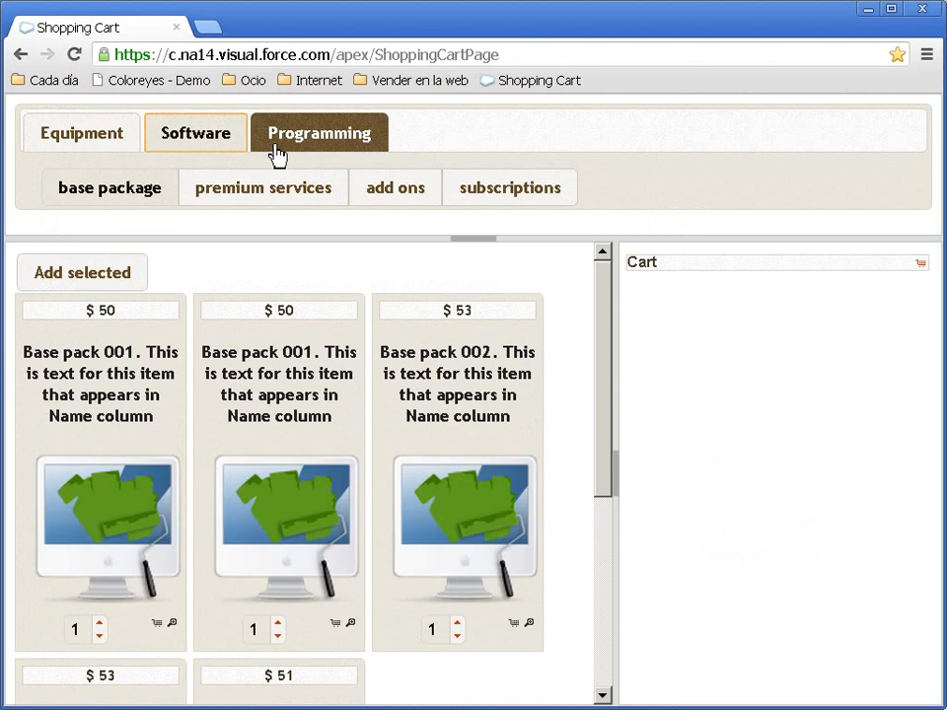
{"action": "left_click", "coordinate": [320, 133]}
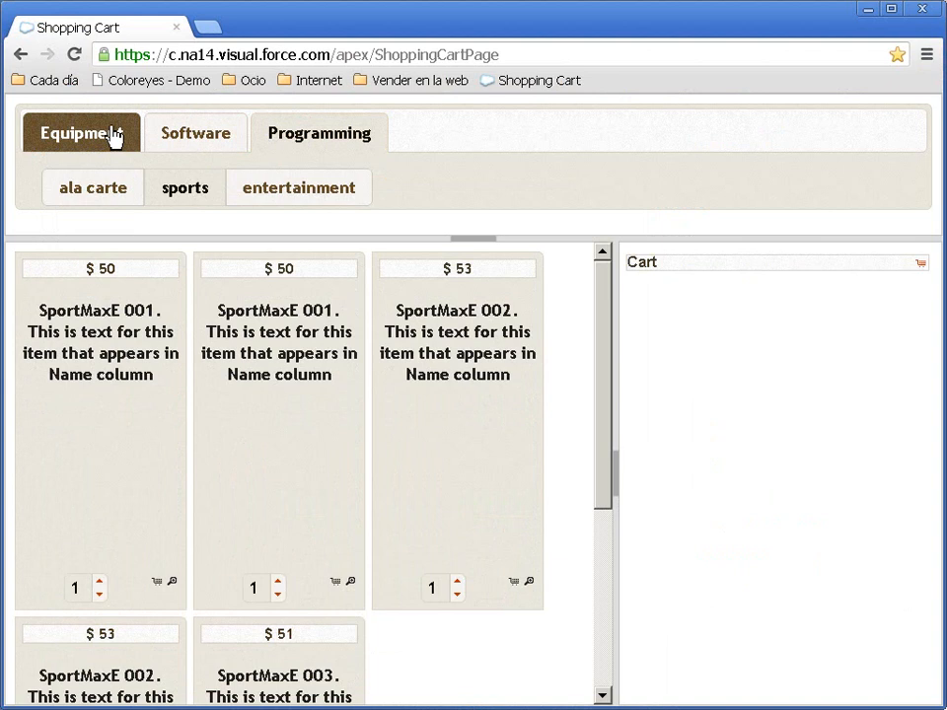
{"action": "left_click", "coordinate": [195, 132]}
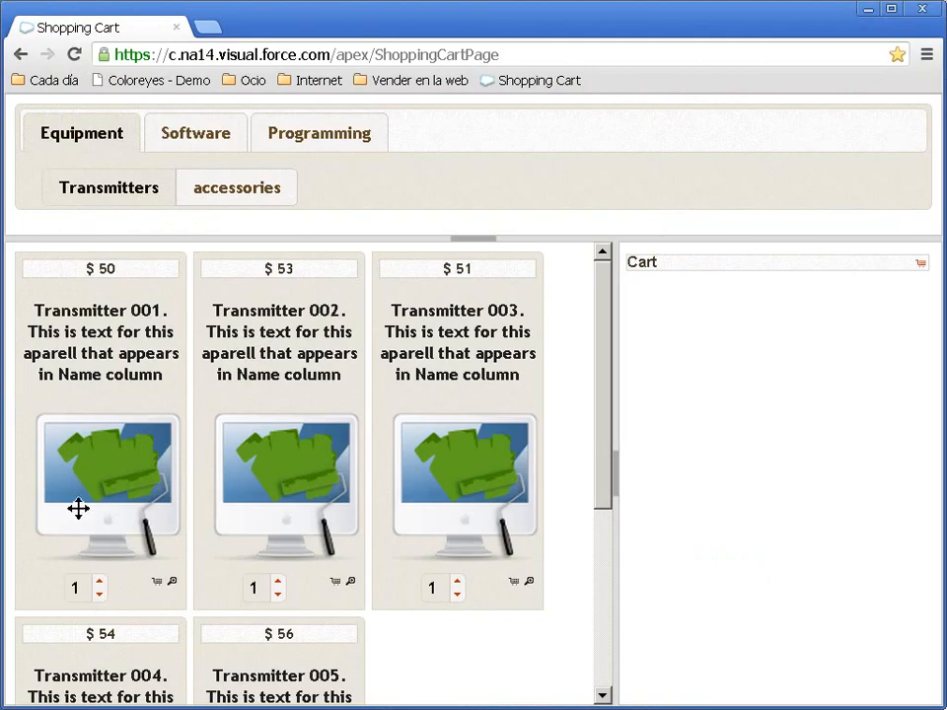
{"action": "mouse_move", "coordinate": [162, 592]}
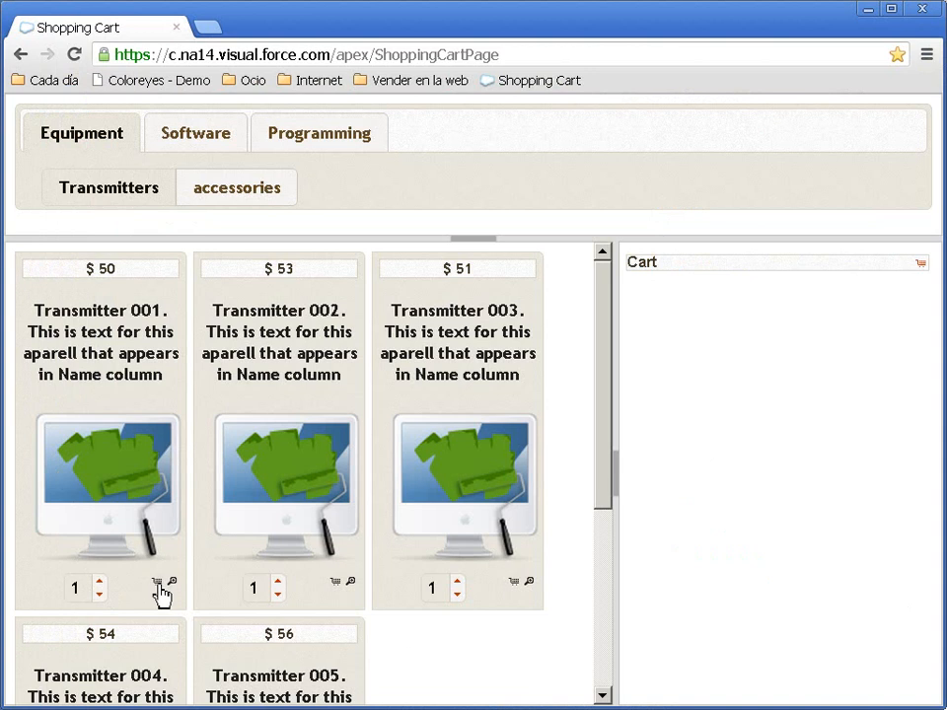
Add Transmitter 001 and Transmitter 002 to the cart through their Add to cart dialogs.
{"action": "left_click", "coordinate": [160, 582]}
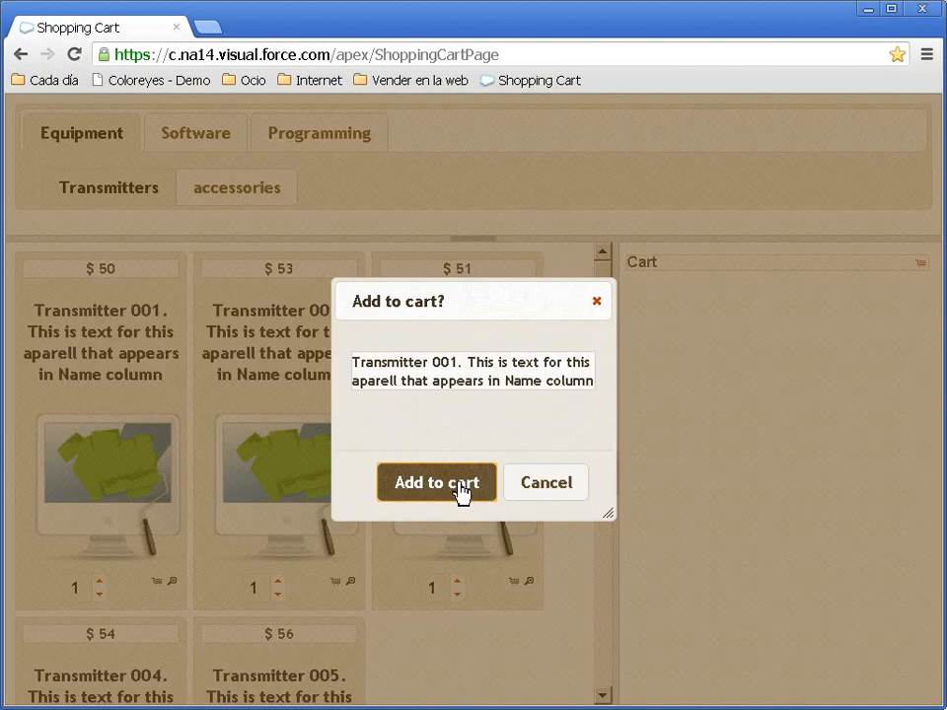
{"action": "left_click", "coordinate": [436, 481]}
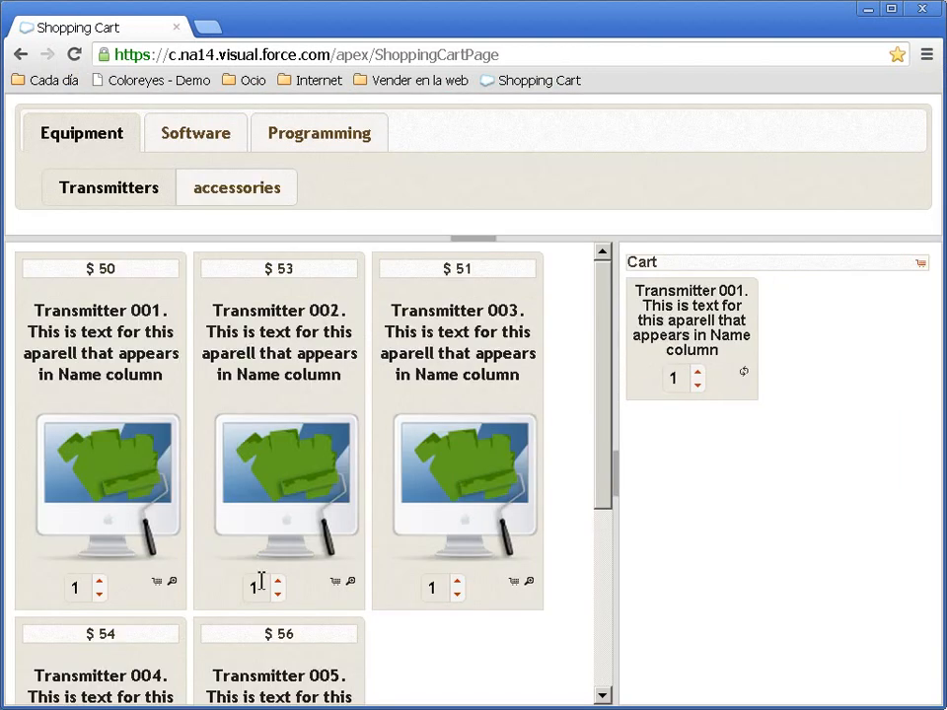
{"action": "left_click", "coordinate": [340, 582]}
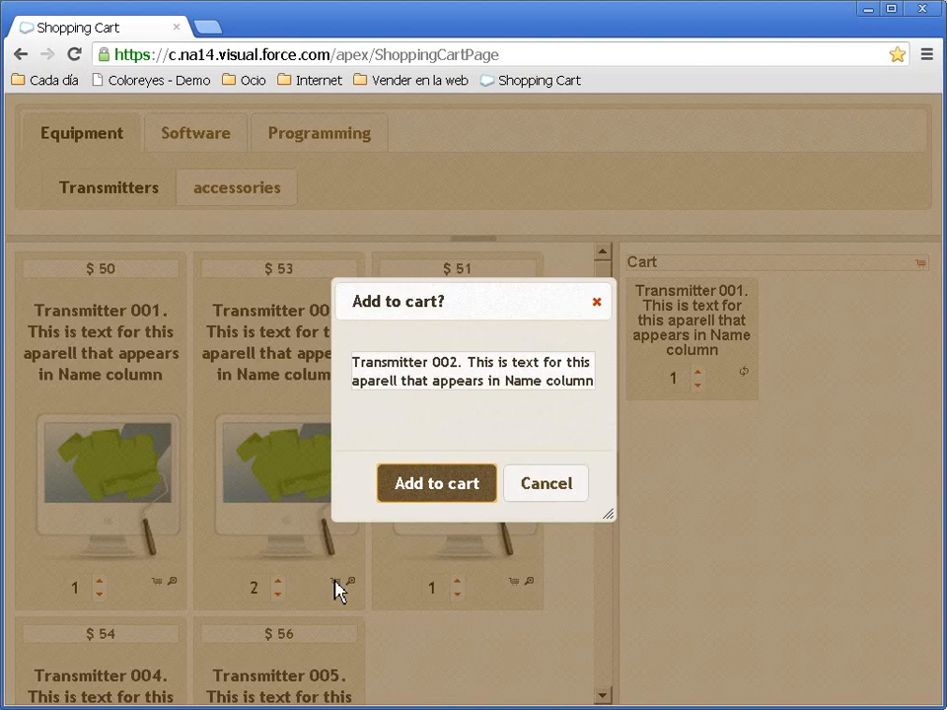
{"action": "mouse_move", "coordinate": [311, 416]}
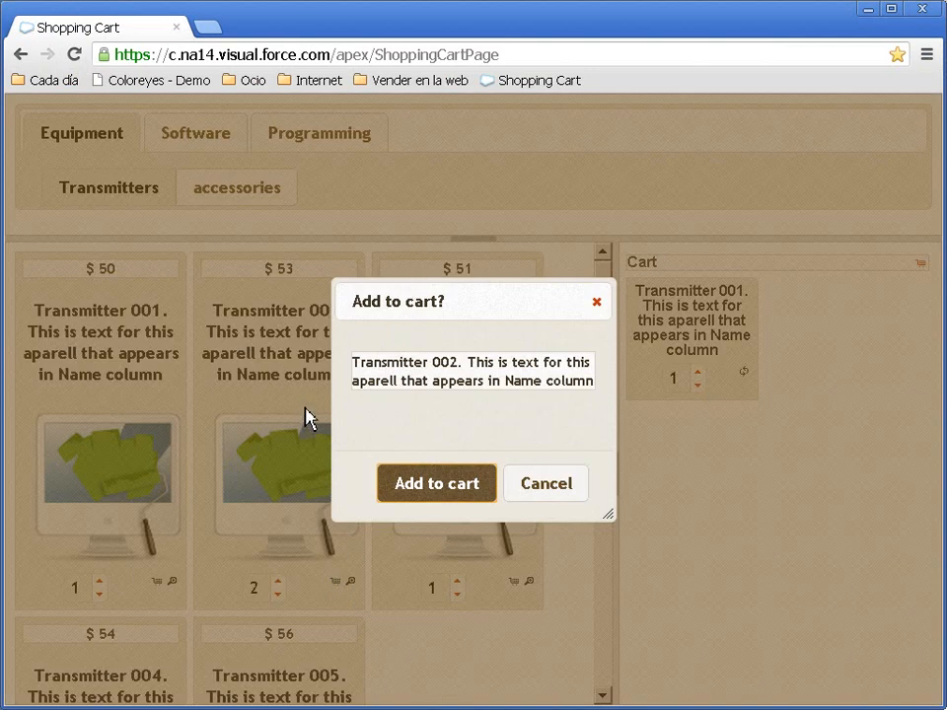
{"action": "mouse_move", "coordinate": [286, 384]}
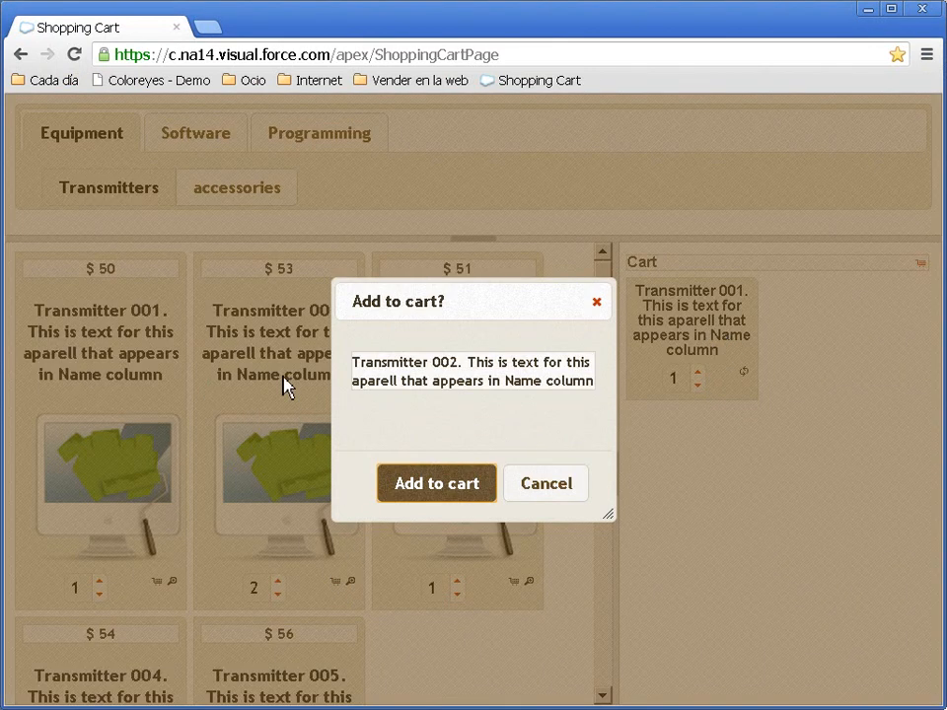
{"action": "left_click", "coordinate": [436, 483]}
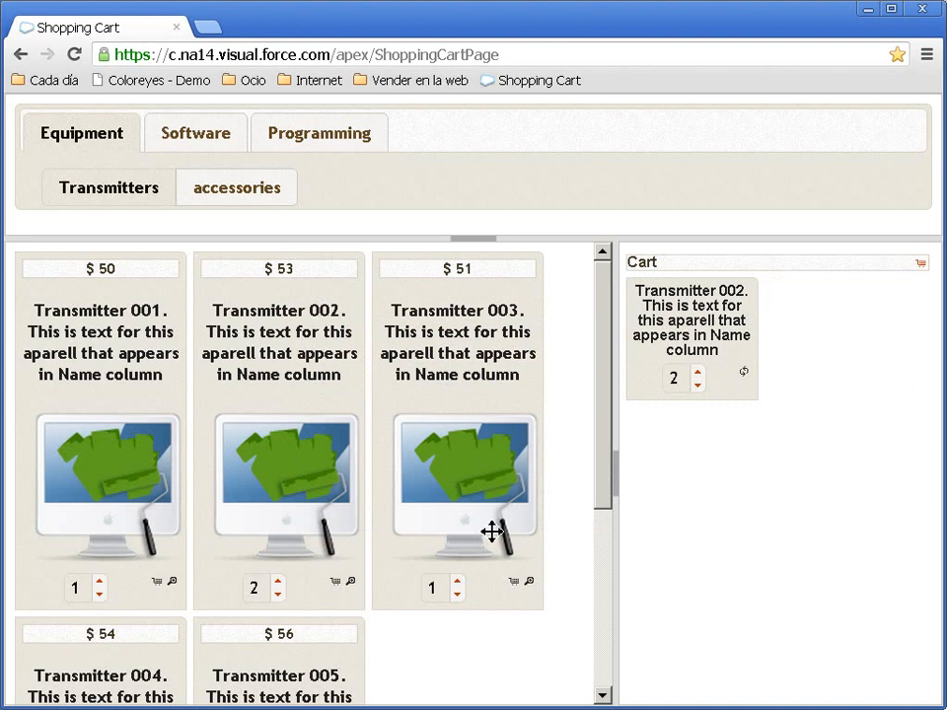
Add Transmitter 003 to the cart with quantity 3.
{"action": "left_click", "coordinate": [458, 580]}
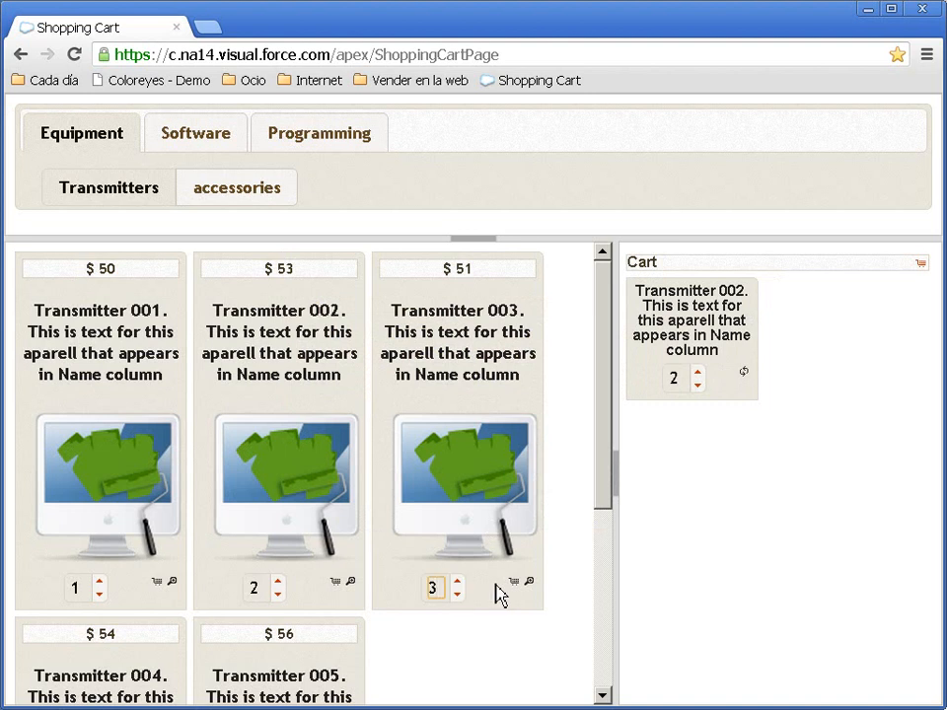
{"action": "left_click", "coordinate": [513, 581]}
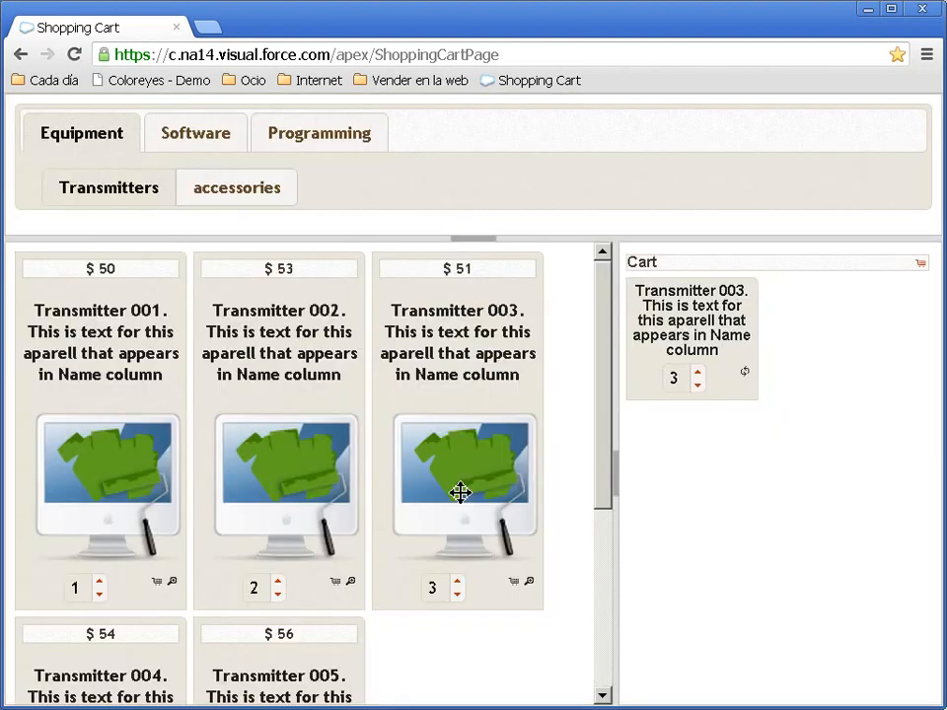
{"action": "left_click", "coordinate": [195, 134]}
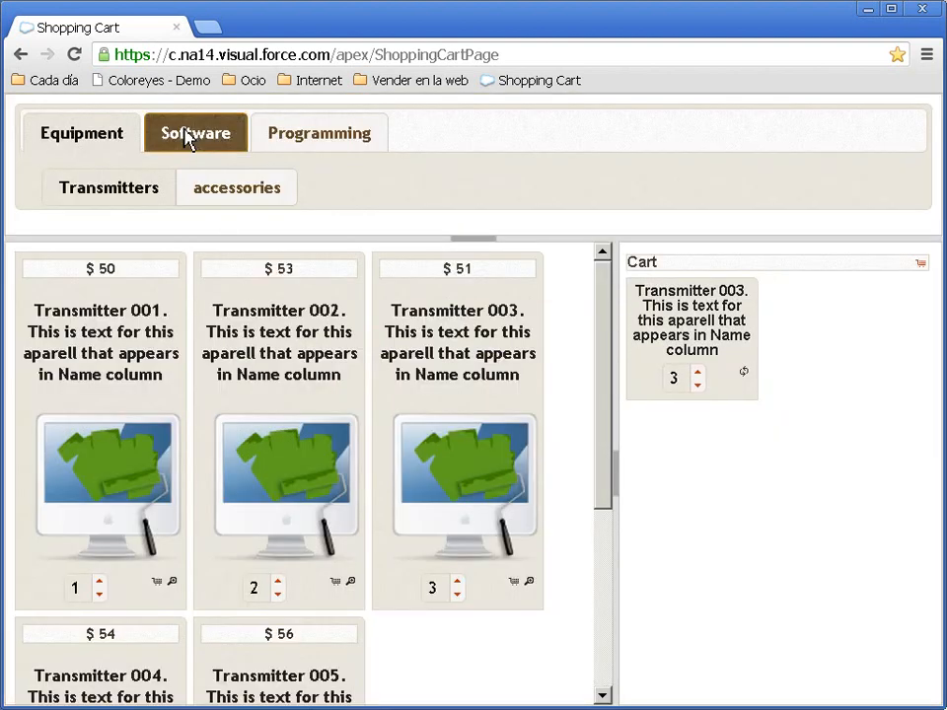
In Software, tick Base pack 001 and Base pack 002 and add the selected items to the cart.
{"action": "left_click", "coordinate": [195, 133]}
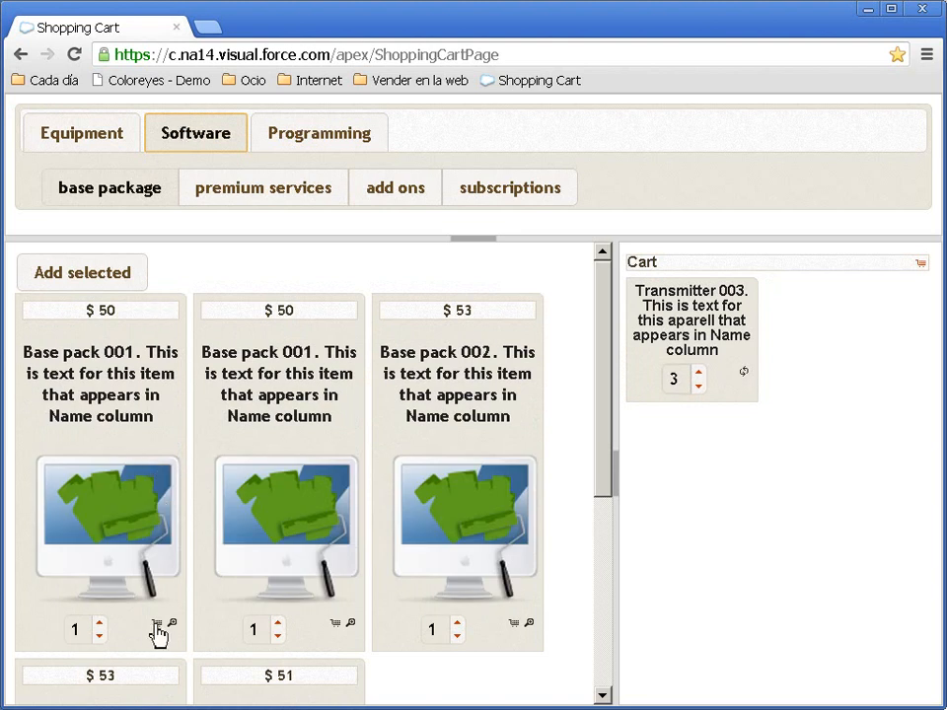
{"action": "left_click", "coordinate": [158, 624]}
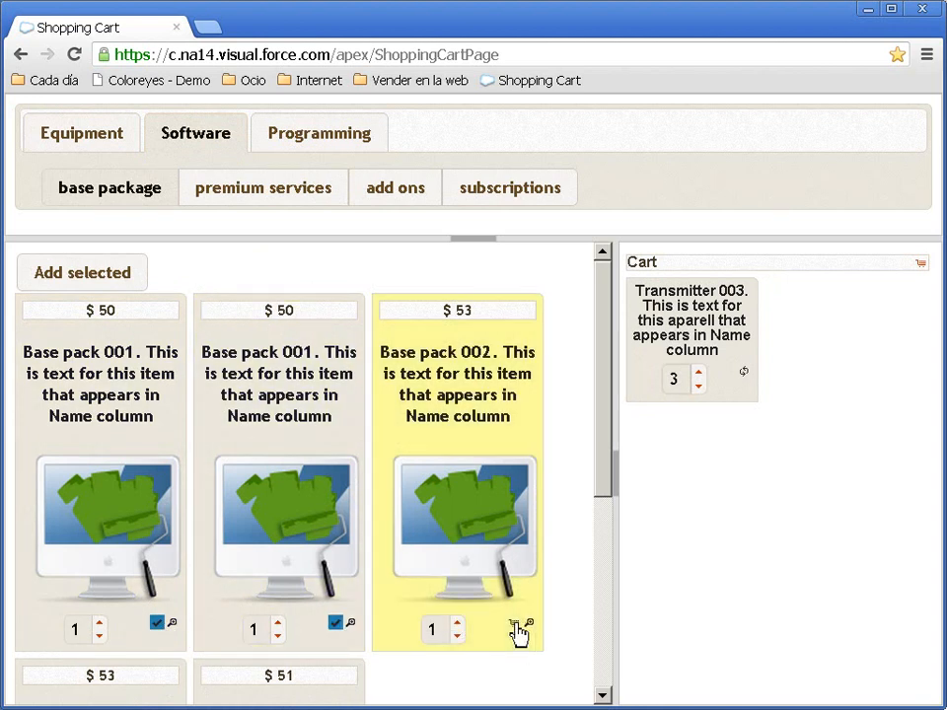
{"action": "left_click", "coordinate": [513, 623]}
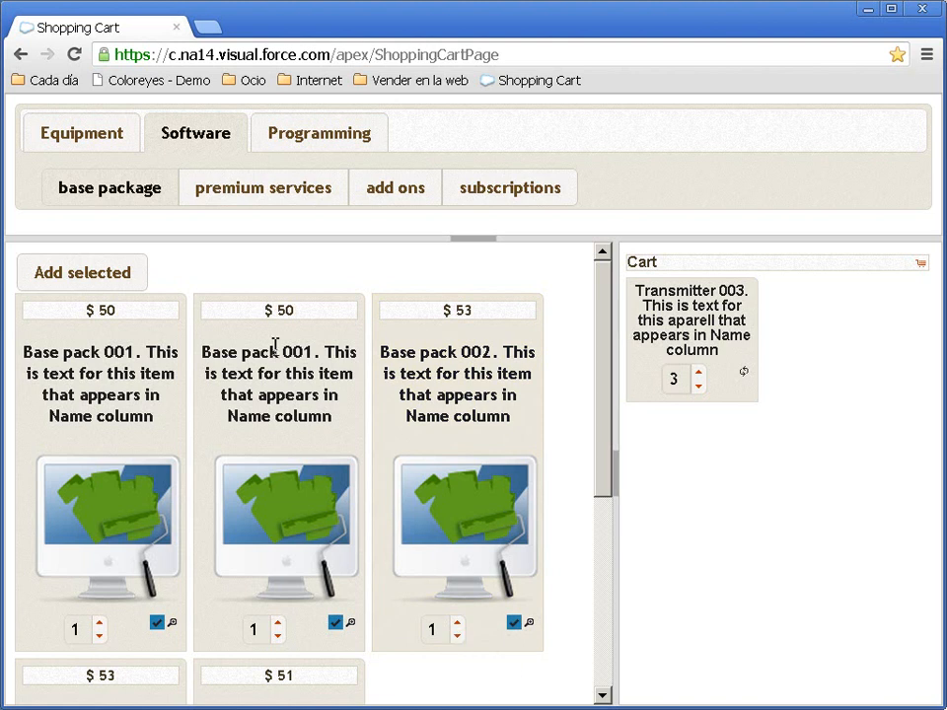
{"action": "left_click", "coordinate": [83, 272]}
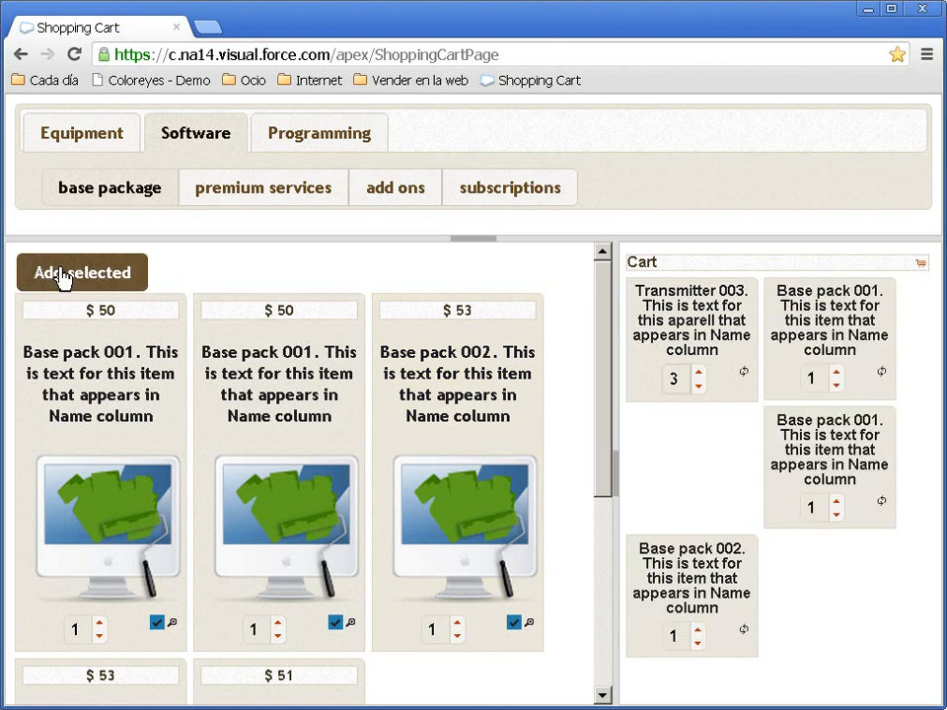
Show the Programming category's products.
{"action": "left_click", "coordinate": [319, 132]}
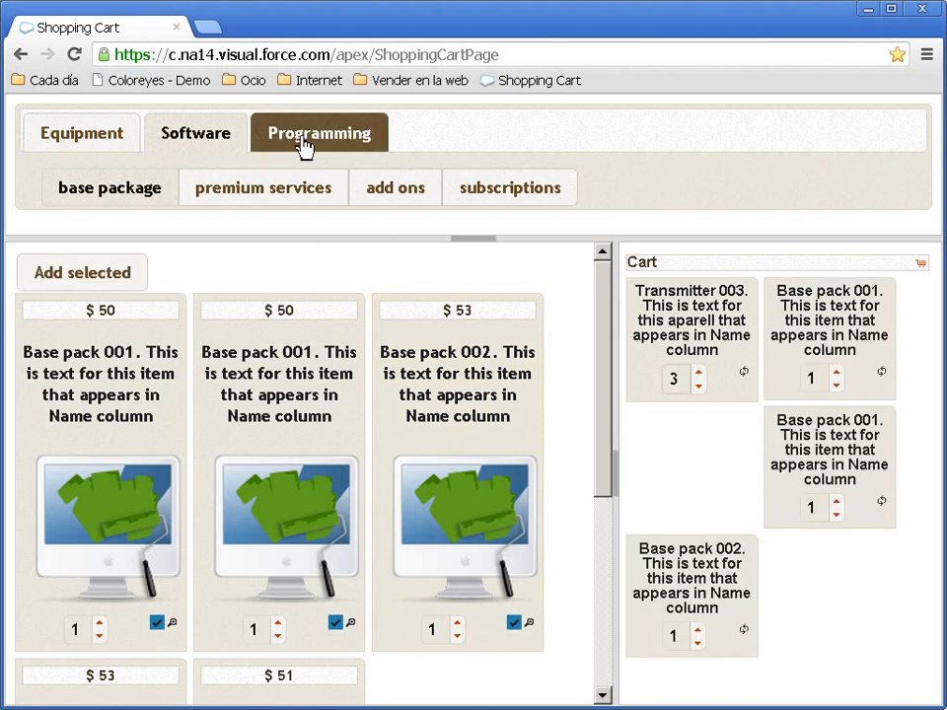
{"action": "left_click", "coordinate": [320, 133]}
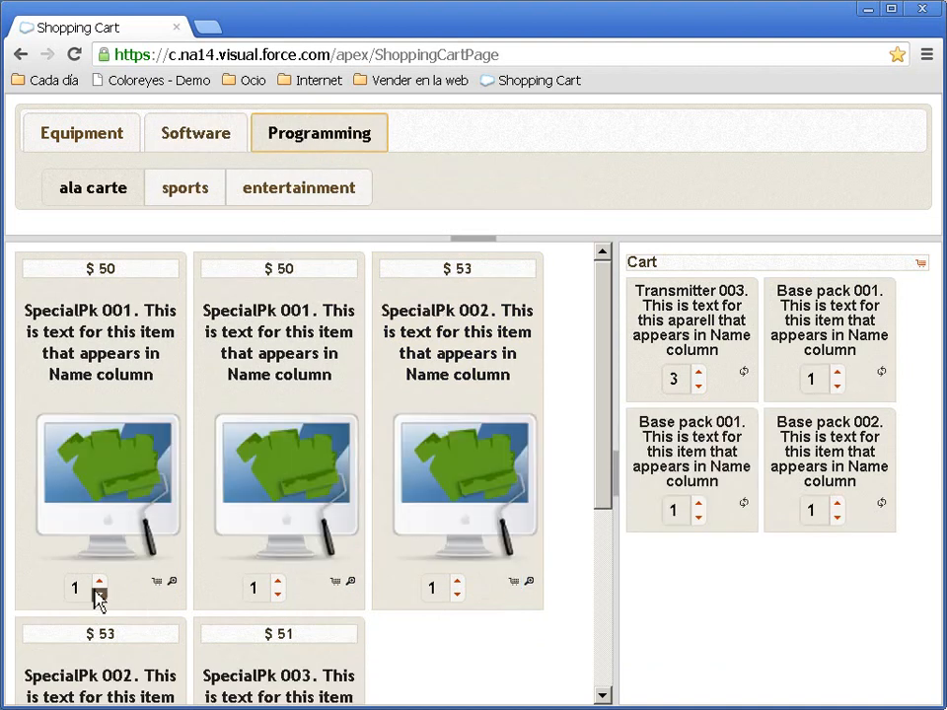
Add SpecialPk 001 via its dialog and SpecialPk 003 to the cart.
{"action": "left_click", "coordinate": [134, 580]}
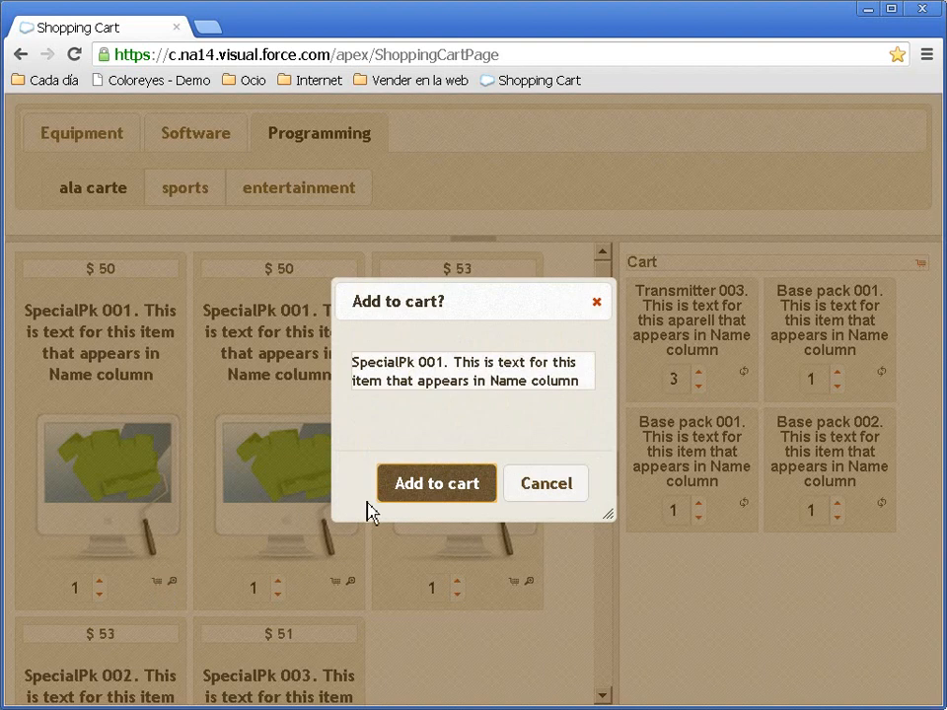
{"action": "left_click", "coordinate": [436, 481]}
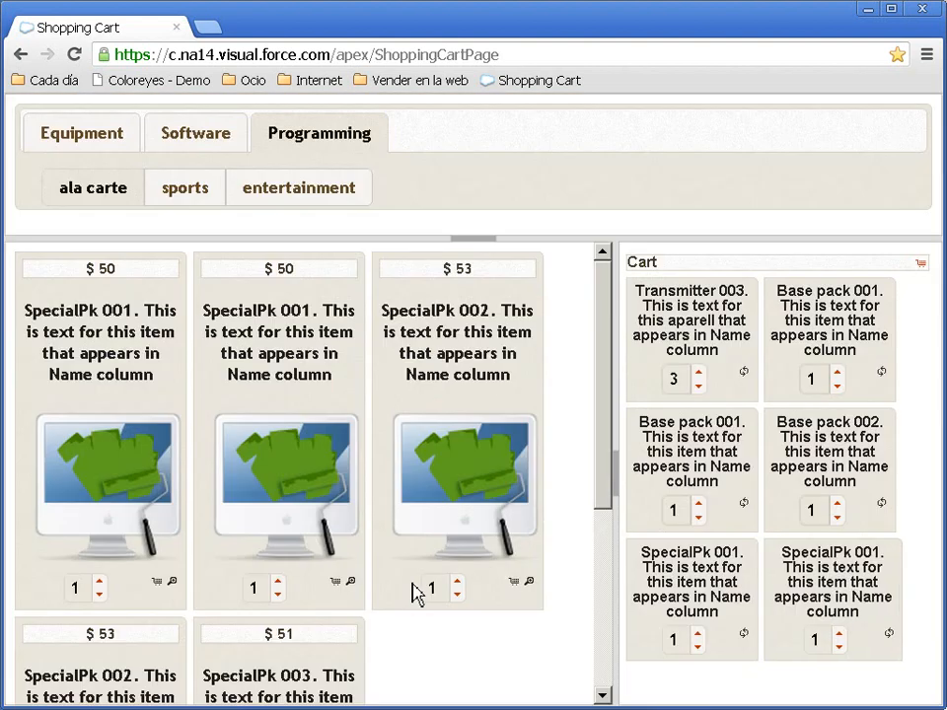
{"action": "scroll", "scroll_direction": "down", "scroll_amount": 3}
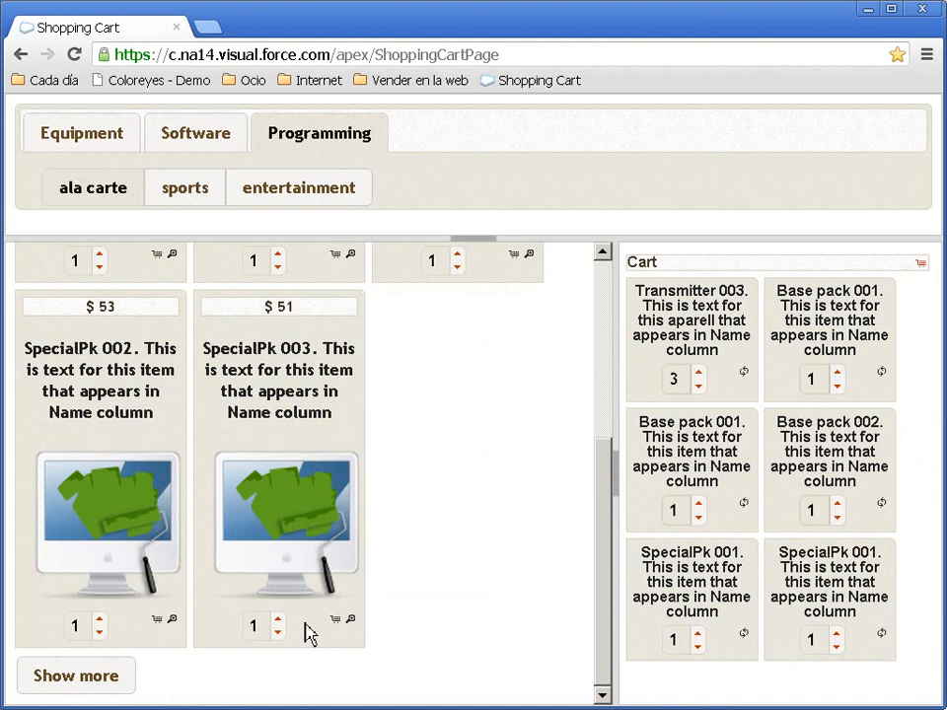
{"action": "left_click", "coordinate": [278, 619]}
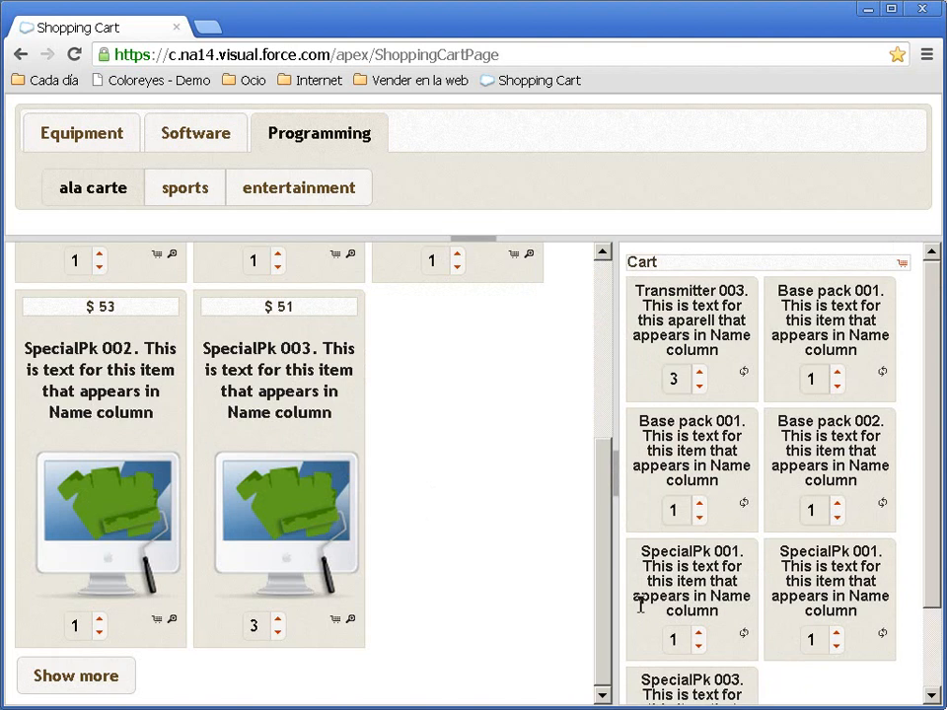
Set SpecialPk 002 quantity to 8, then cancel its Add to cart dialog.
{"action": "scroll", "scroll_direction": "up", "scroll_amount": 3}
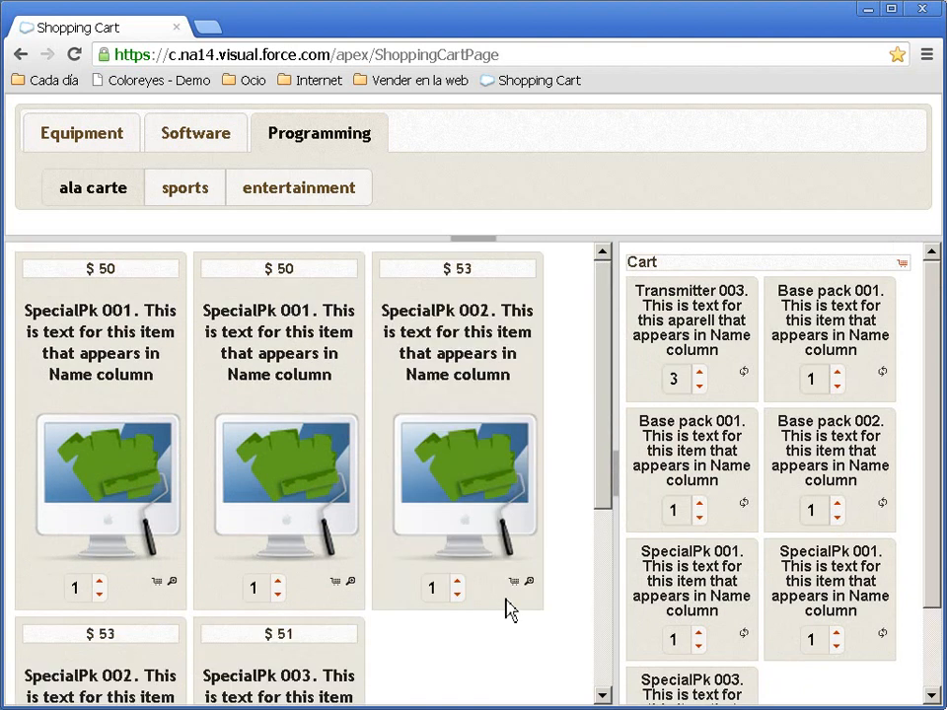
{"action": "left_click", "coordinate": [458, 582]}
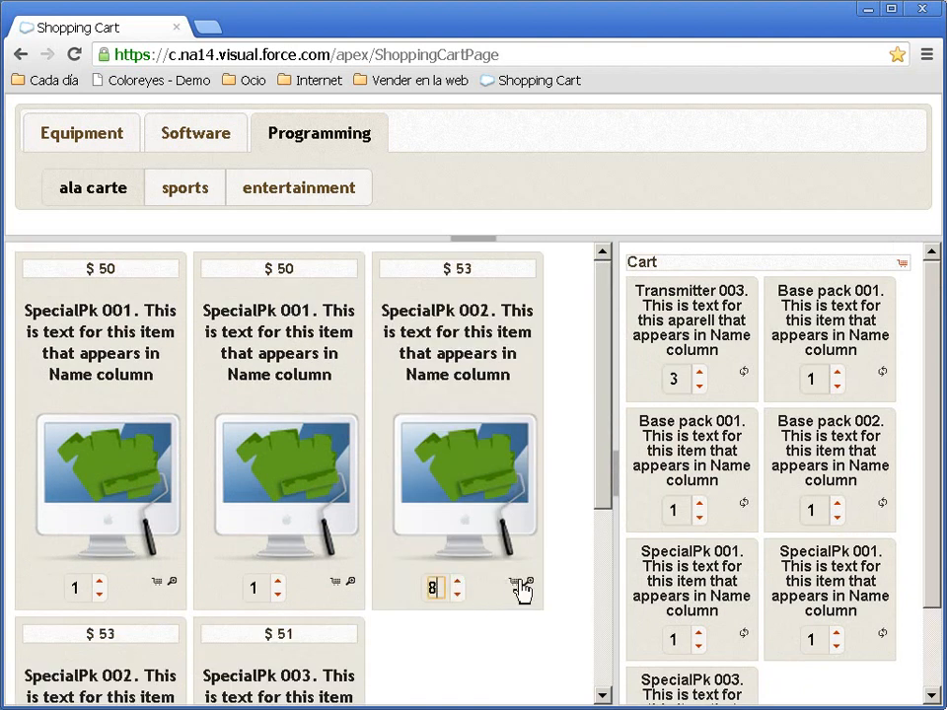
{"action": "left_click", "coordinate": [523, 582]}
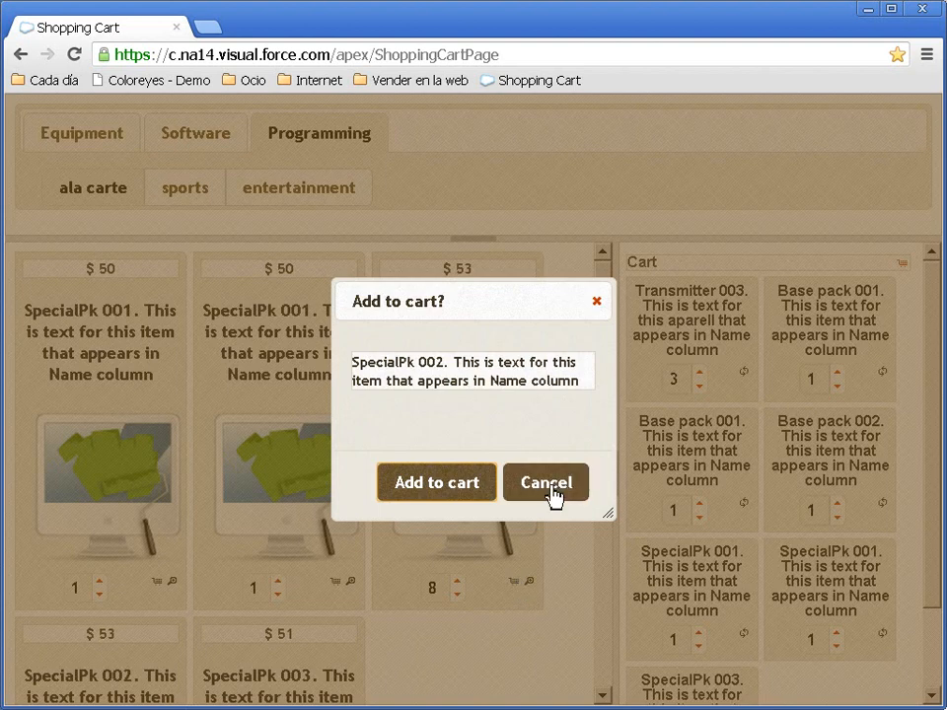
{"action": "left_click", "coordinate": [545, 481]}
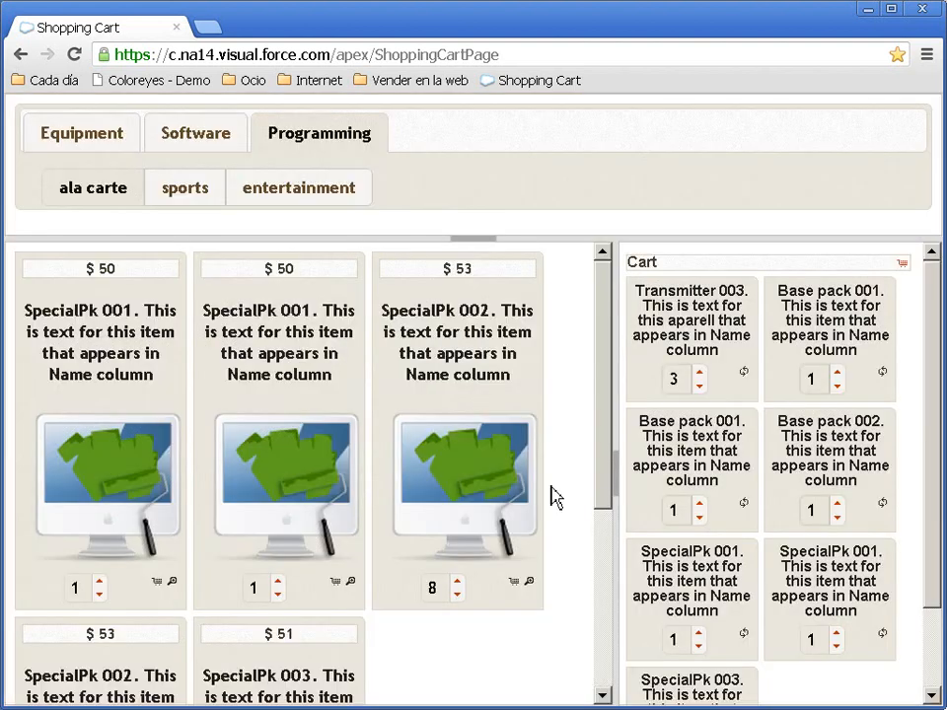
{"action": "mouse_move", "coordinate": [576, 491]}
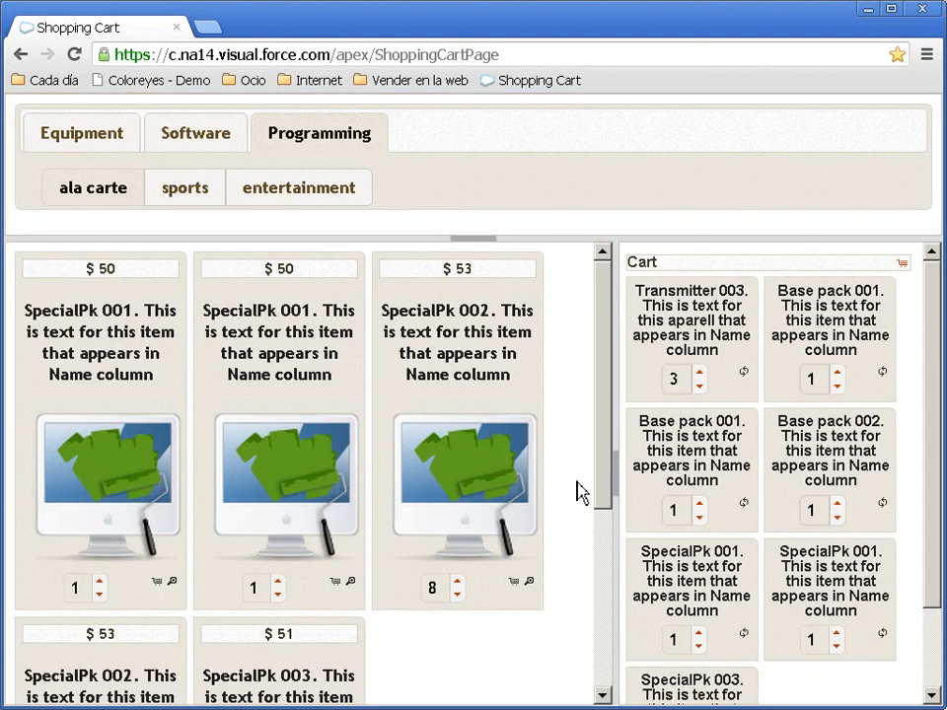
{"action": "mouse_move", "coordinate": [750, 379]}
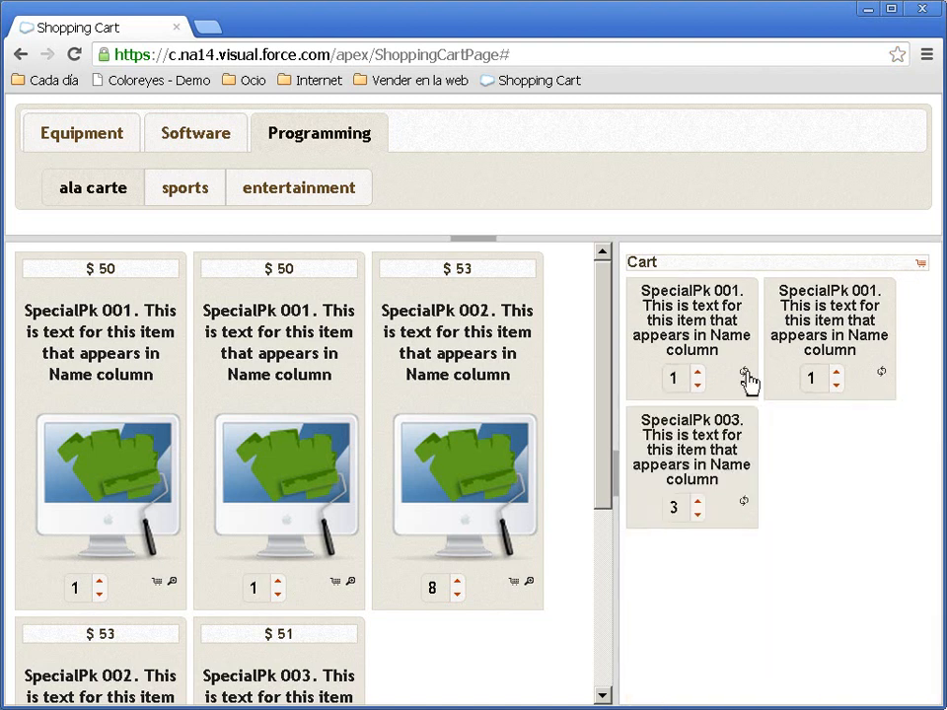
Remove SpecialPk 001 and SpecialPk 003, leaving the cart empty.
{"action": "left_click", "coordinate": [746, 371]}
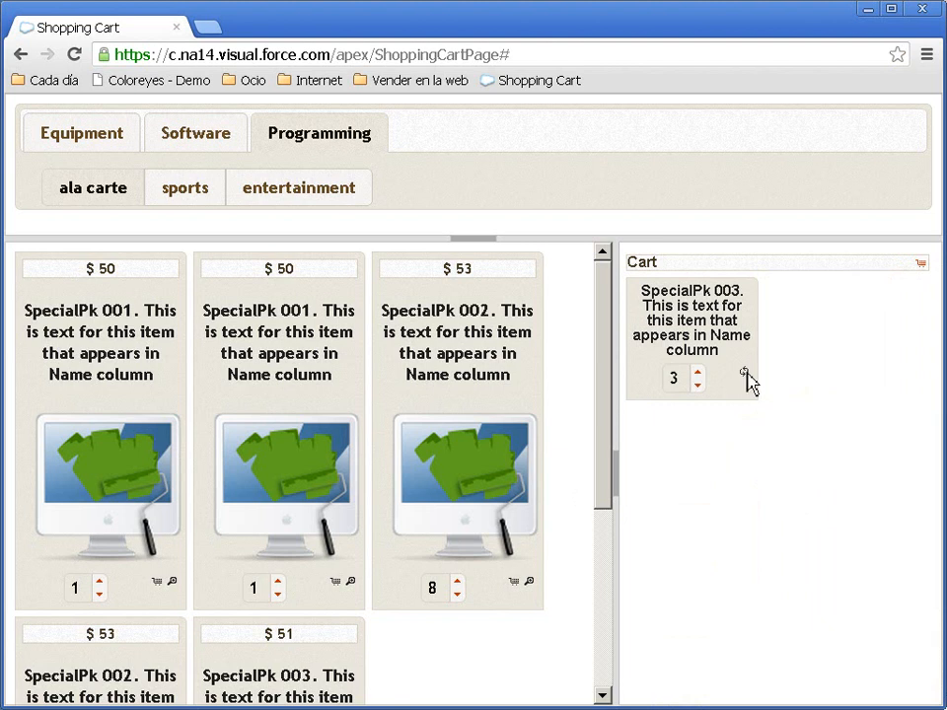
{"action": "left_click", "coordinate": [748, 382]}
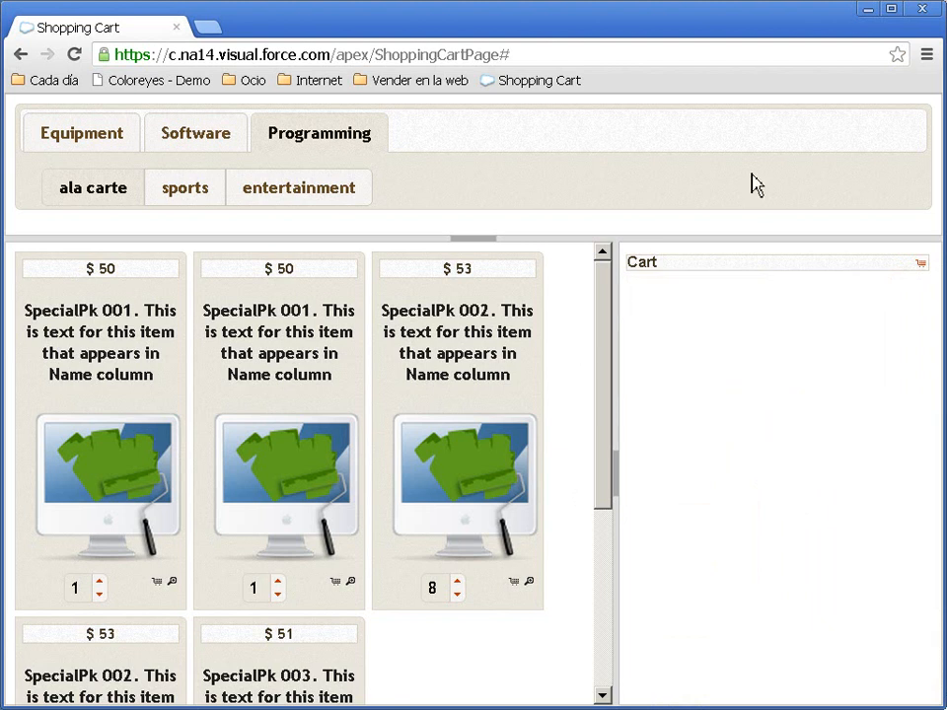
{"action": "mouse_move", "coordinate": [769, 170]}
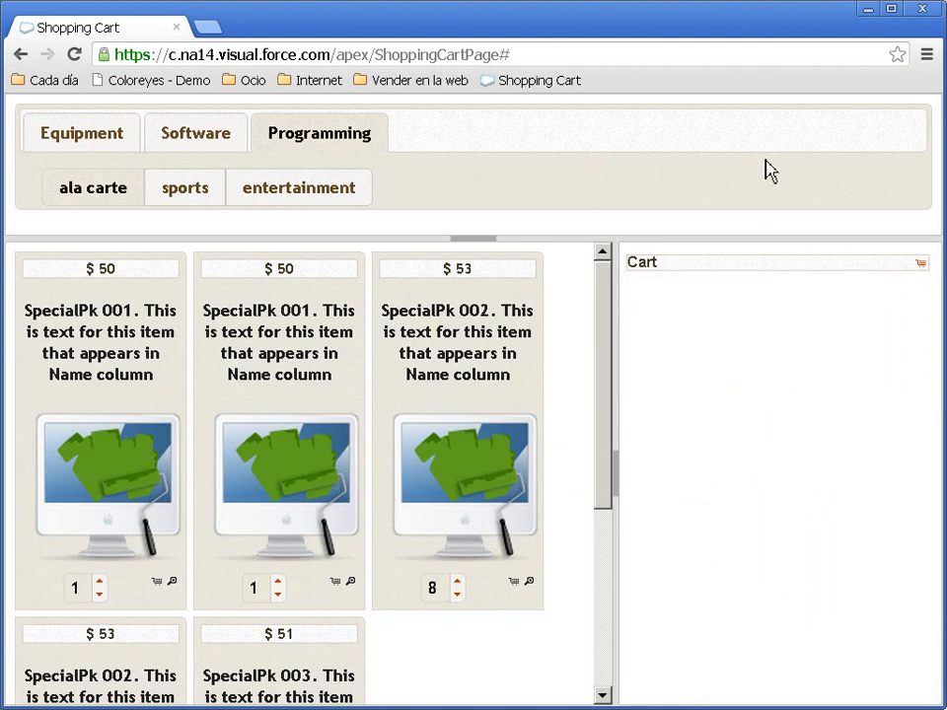